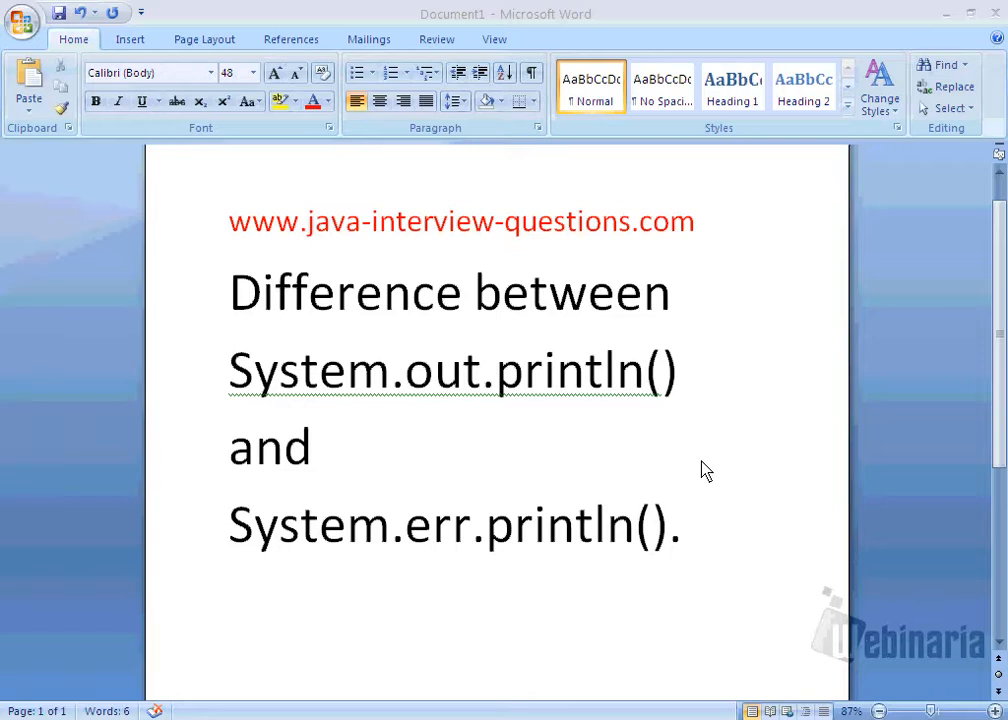
mouse_move(744, 474)
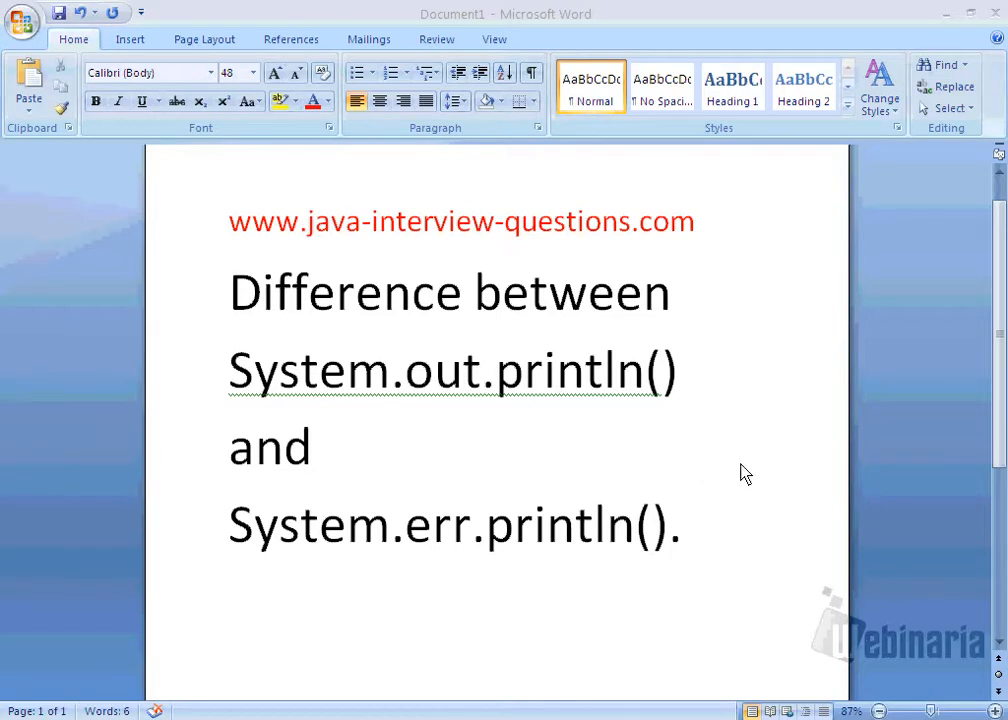
- Begin an empty line after the heading ending in 'System.err.println().'
scroll("down", 3)
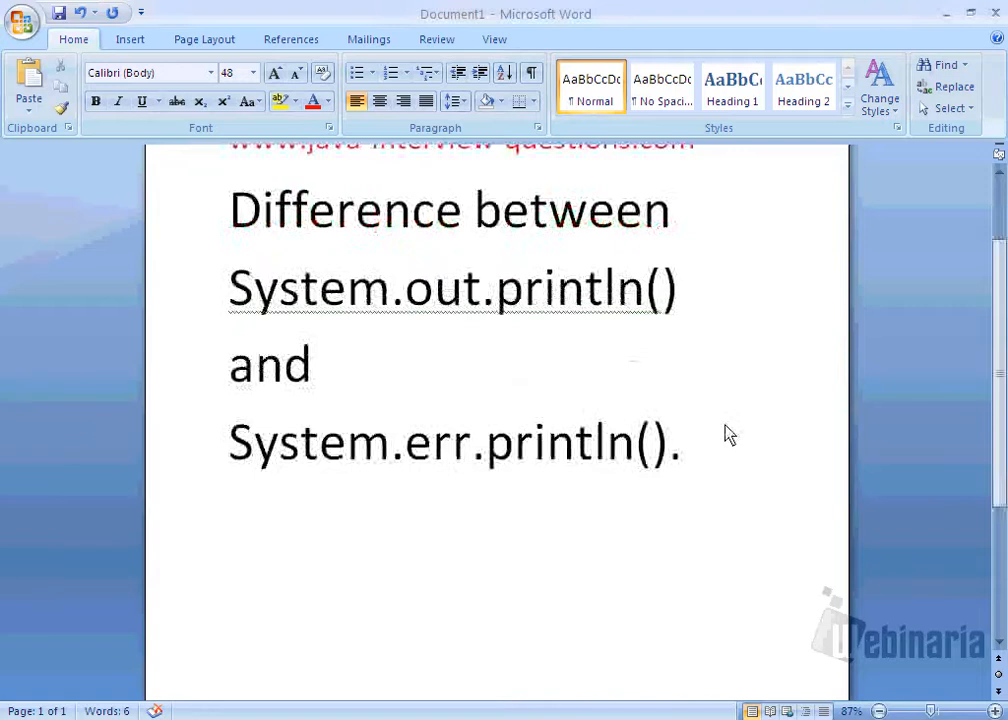
mouse_move(726, 470)
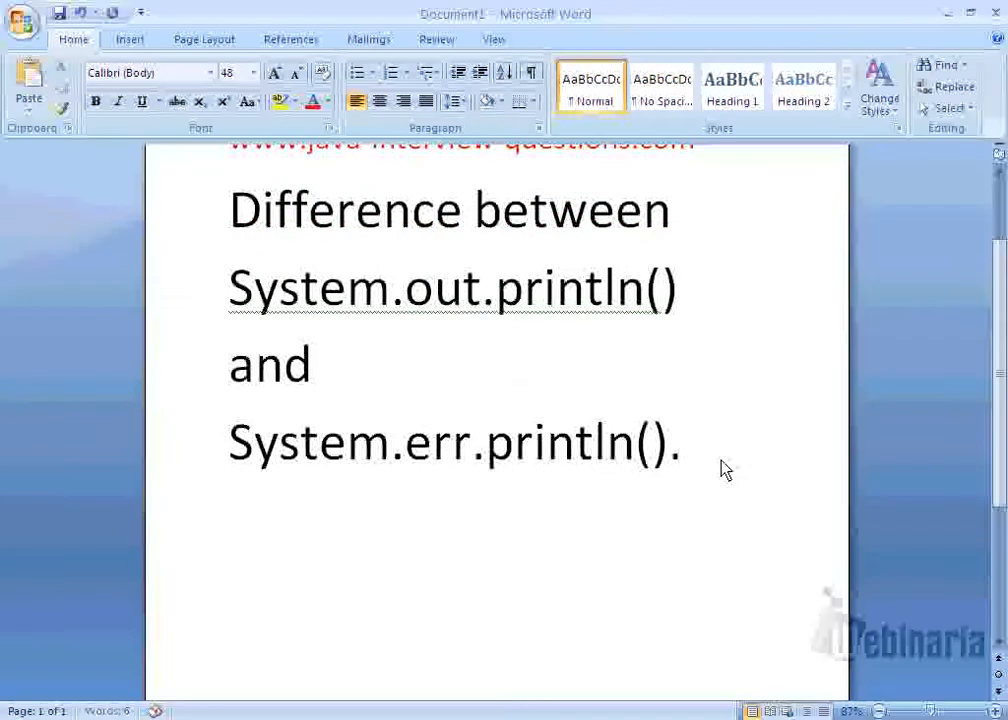
key("enter")
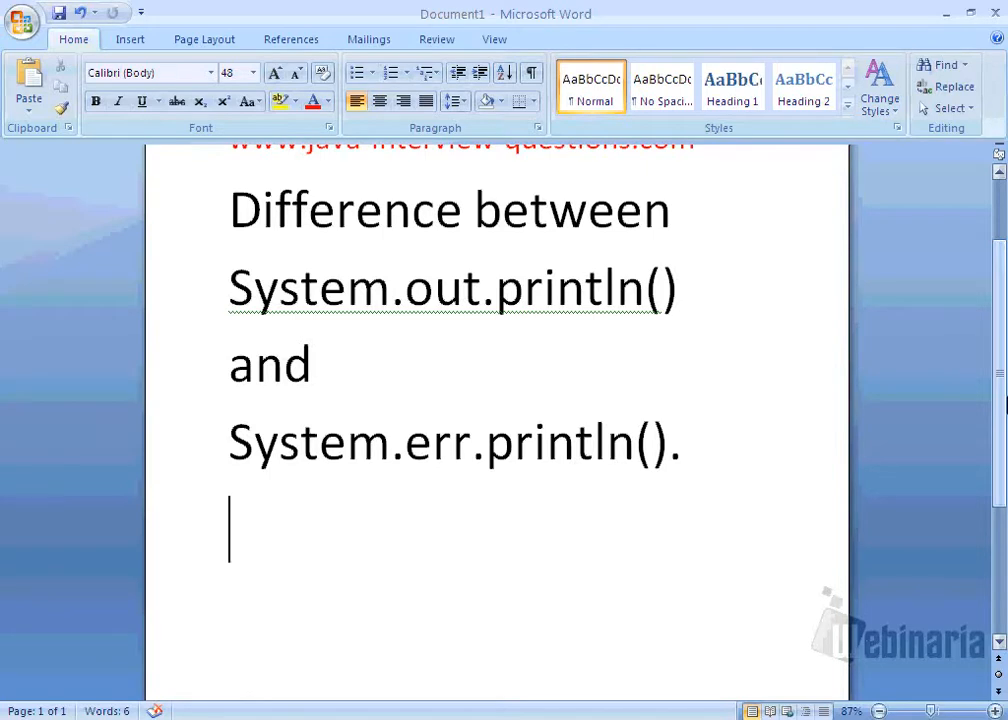
- Write 'Both out and err are used to display messages to the user.' on the new line
type("B")
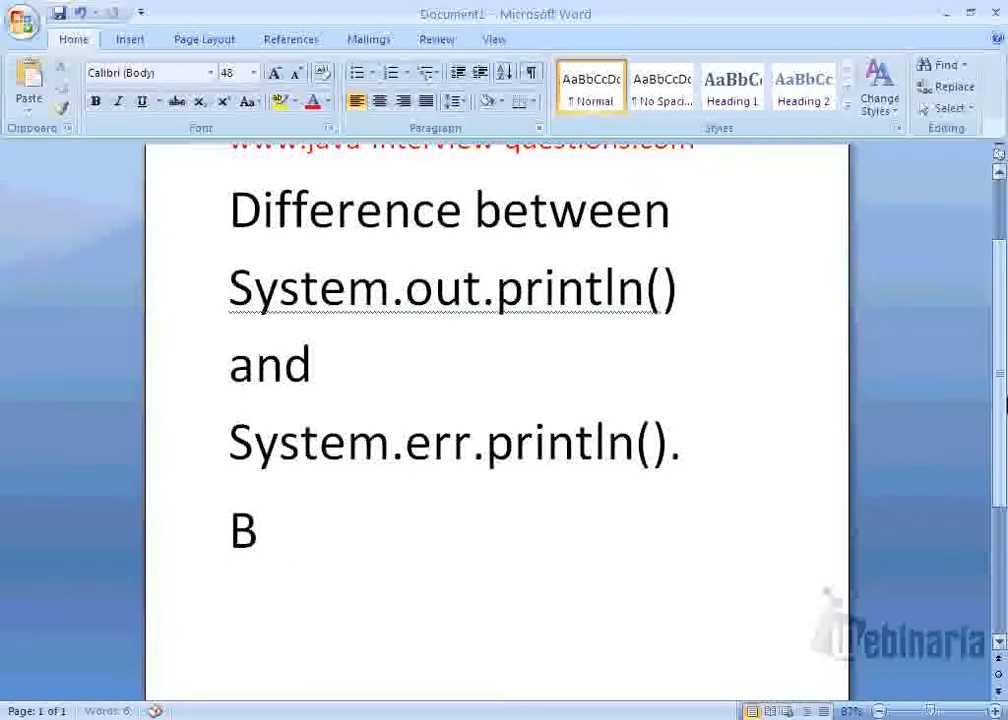
type("oth")
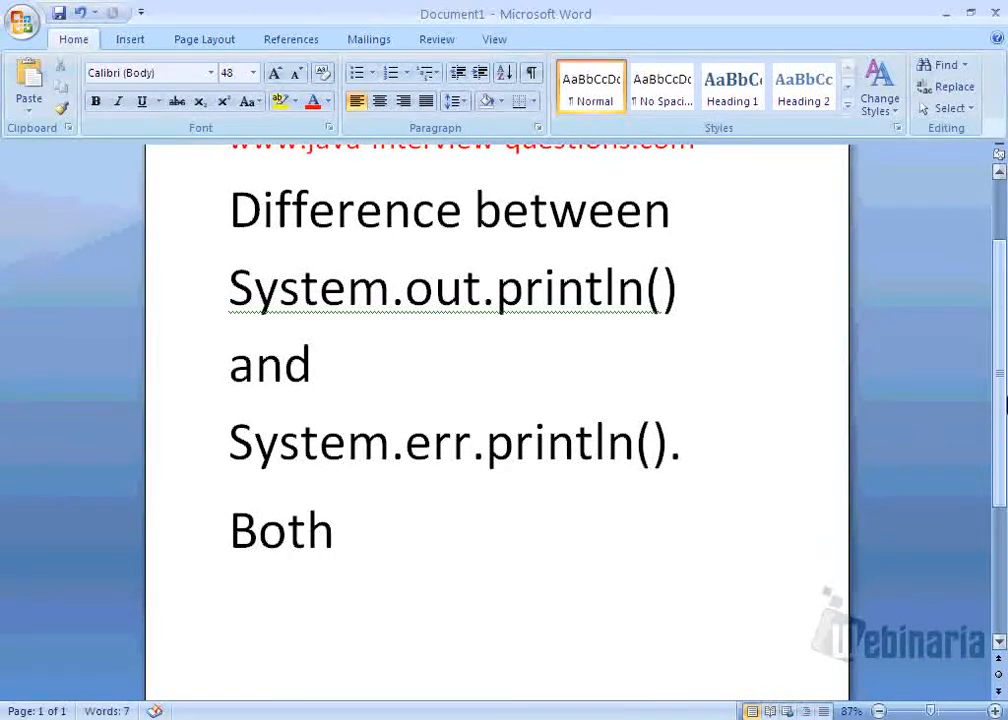
type("out and ee")
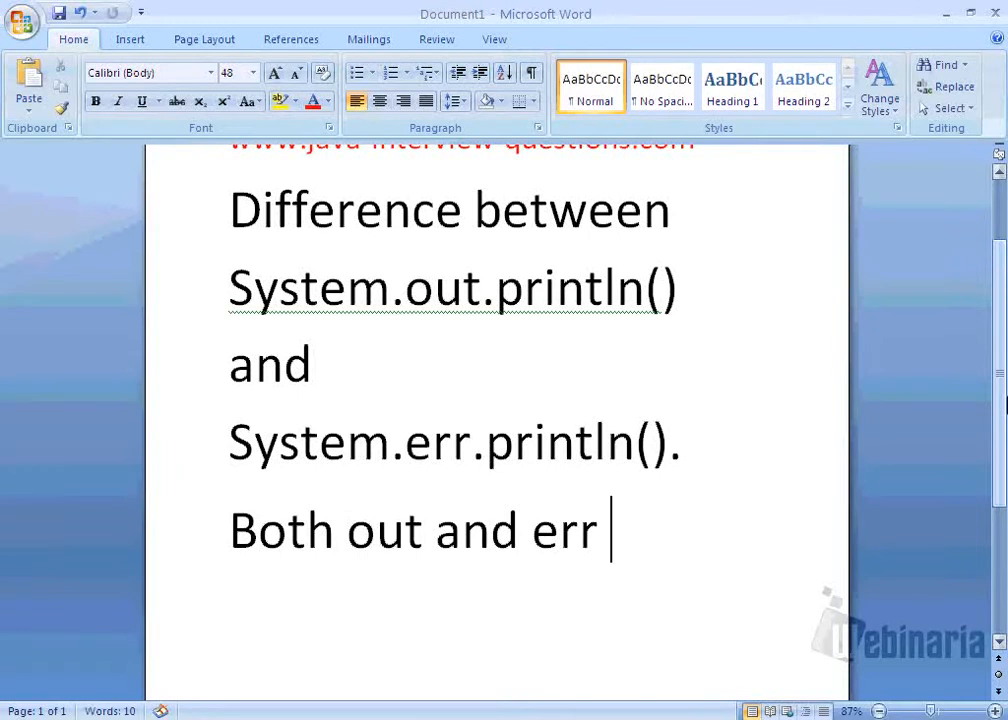
type("are us")
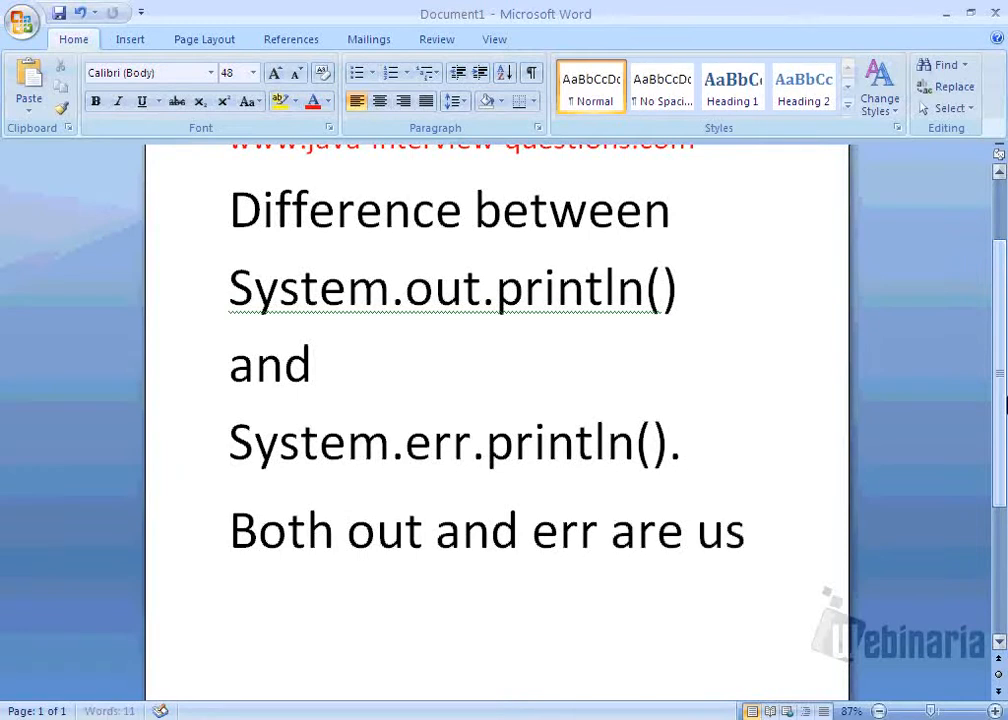
type("ed to display")
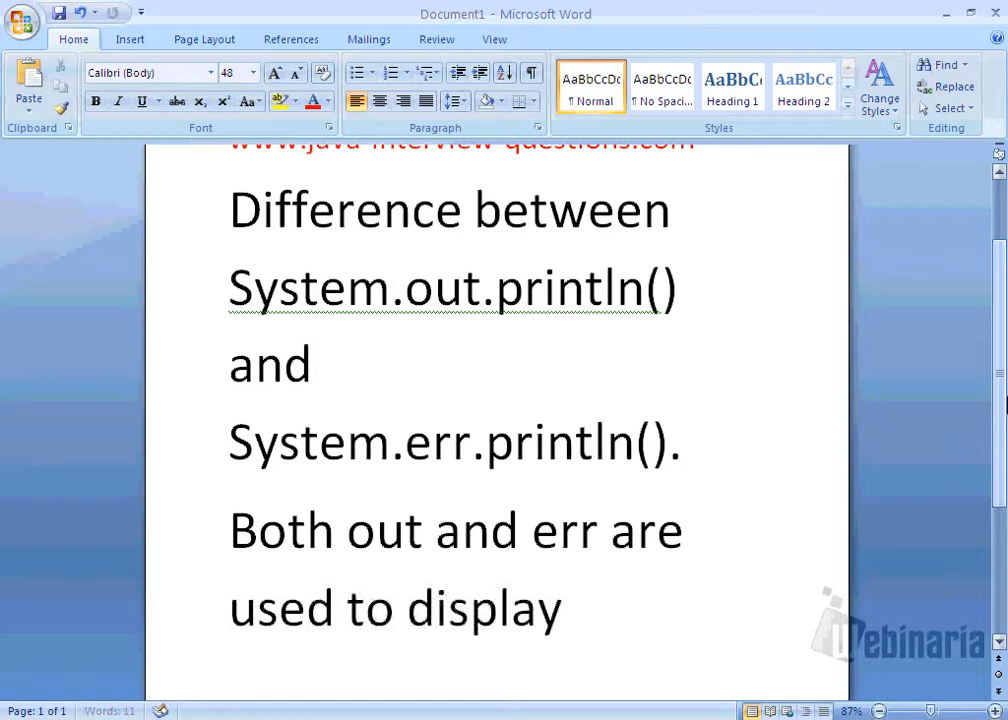
type("messsages to the")
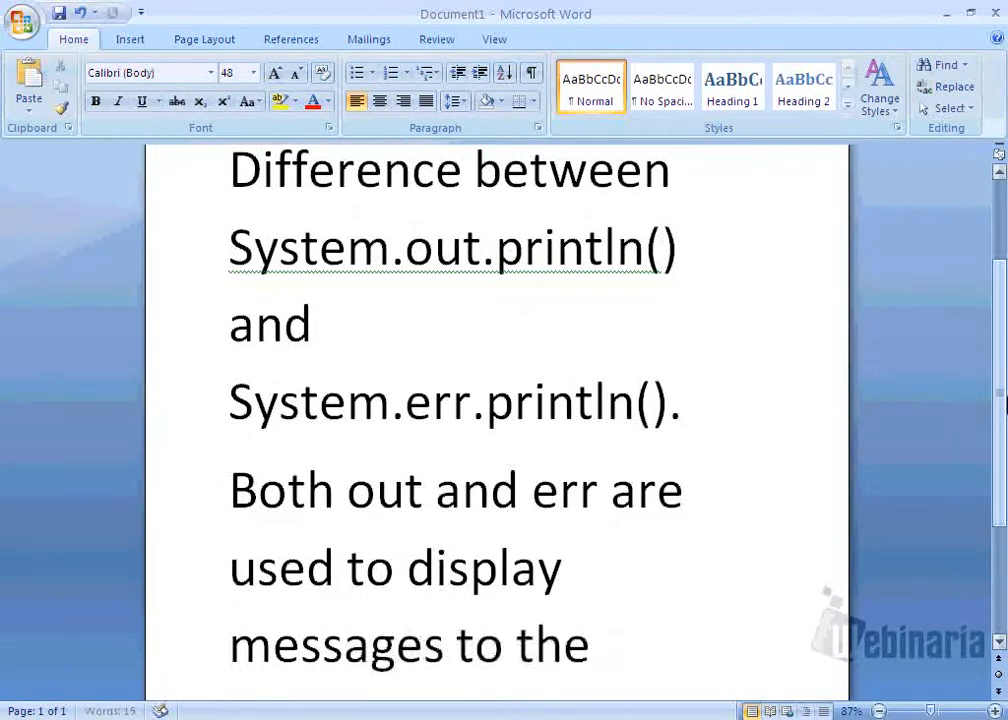
type("user.")
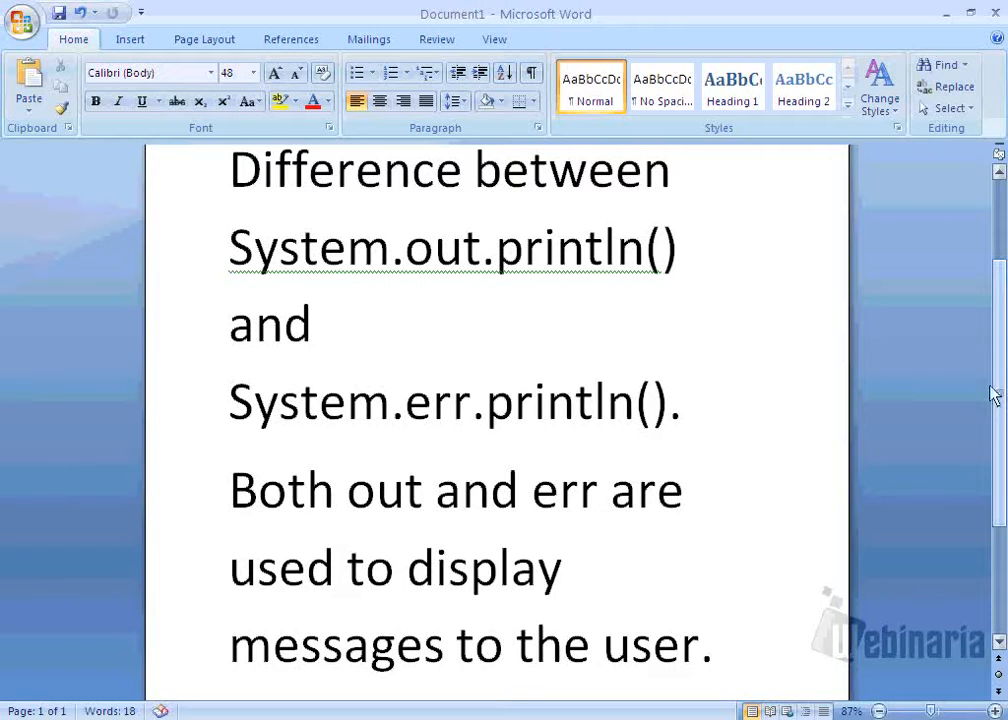
- Select the word 'messages' in the new sentence to check its spelling
scroll("down", 3)
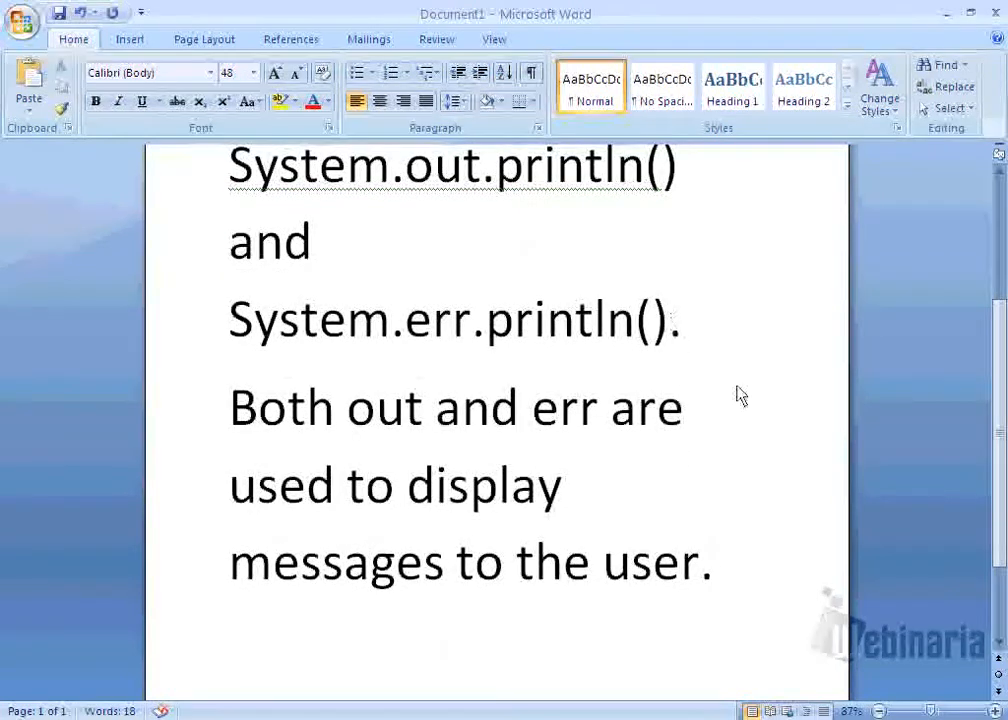
scroll("down", 3)
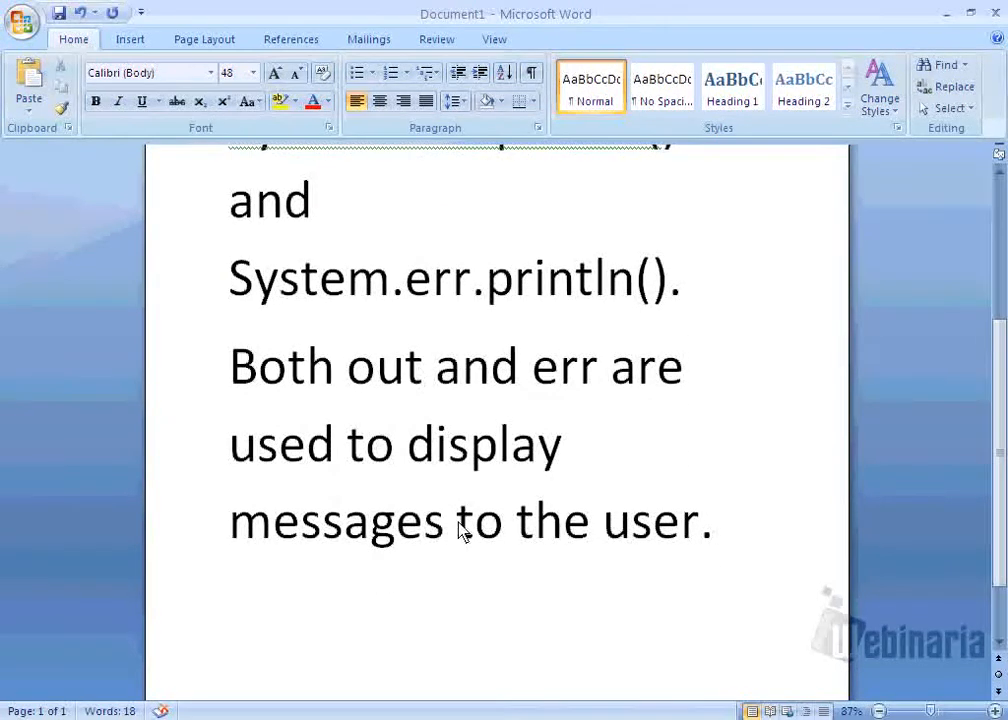
double_click(404, 520)
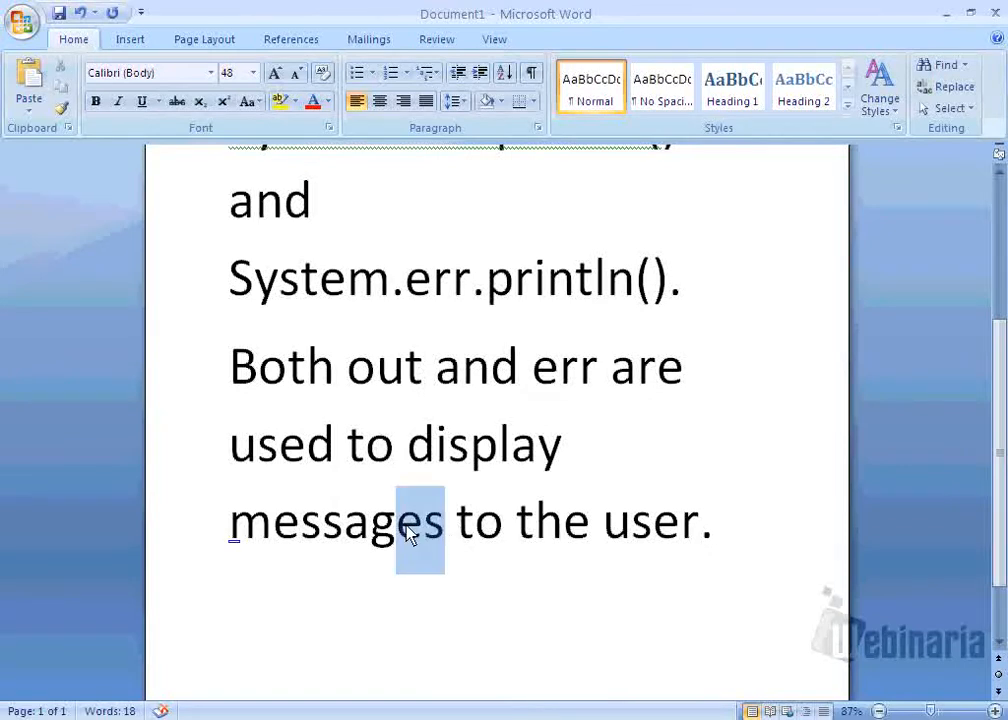
double_click(336, 520)
type("Out is used to")
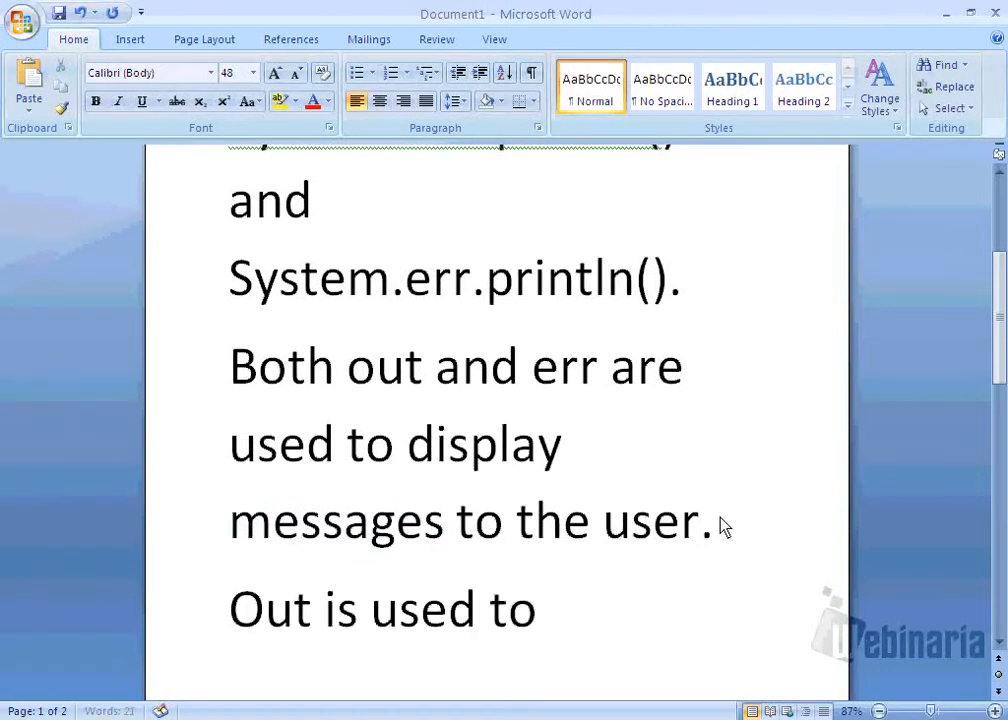
- Write 'Out is used to display normal messages whereas err is used to display error messages.'
type("disply")
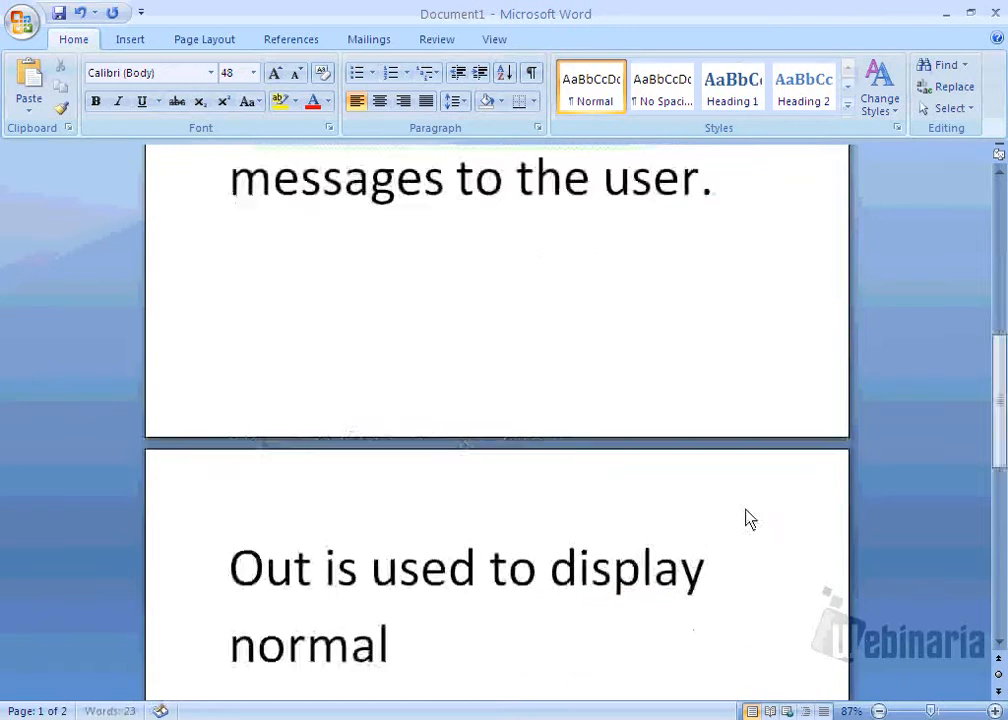
type("mees")
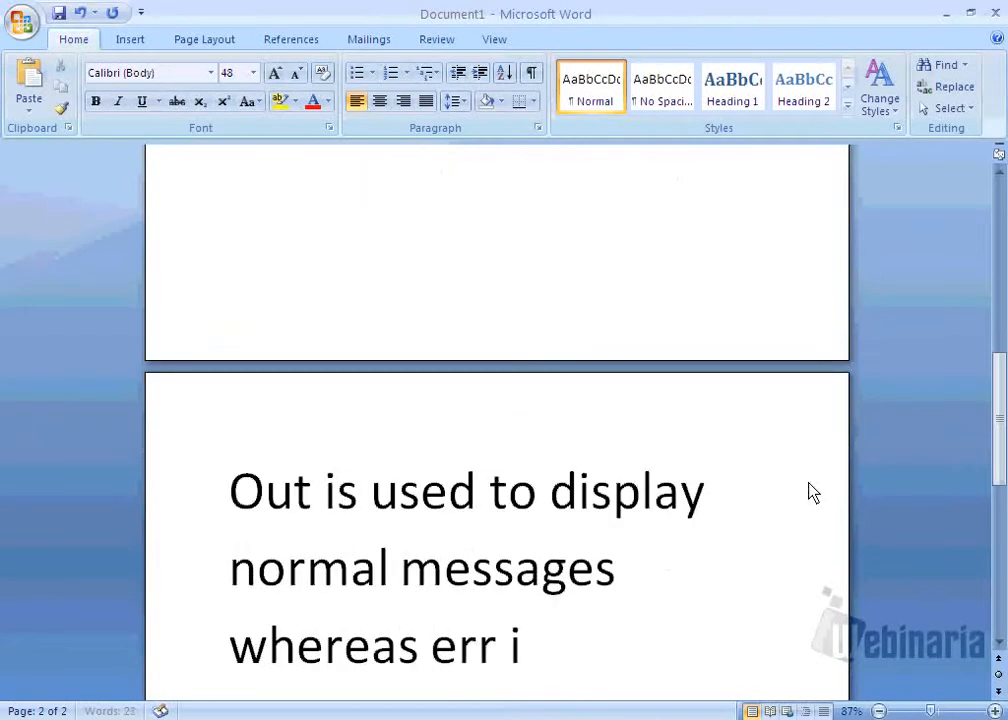
type("is used to")
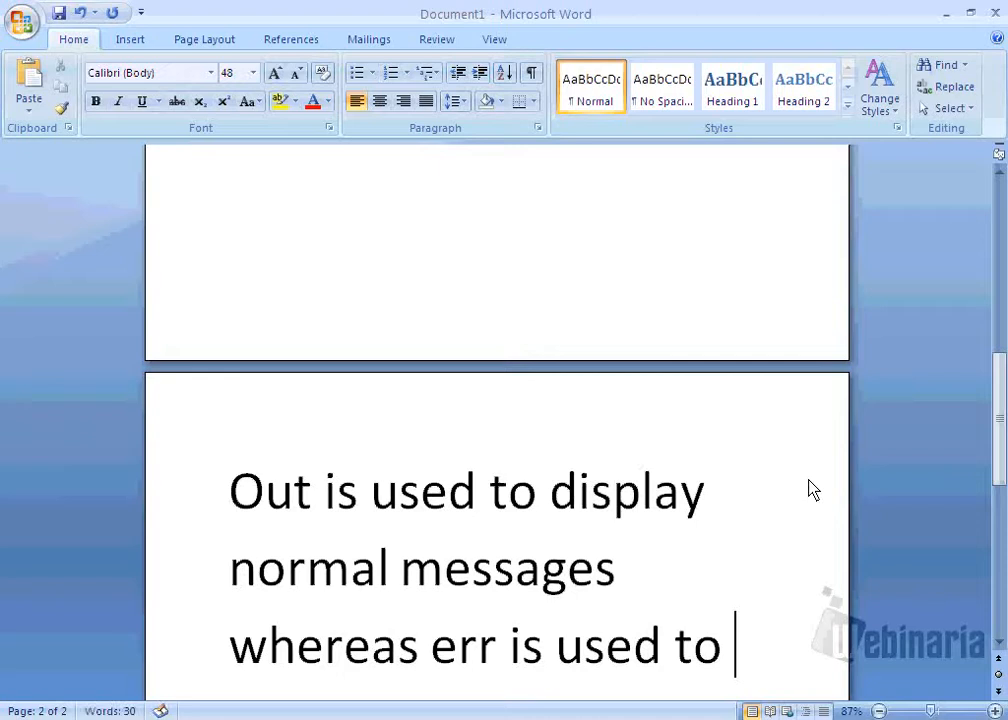
type("display")
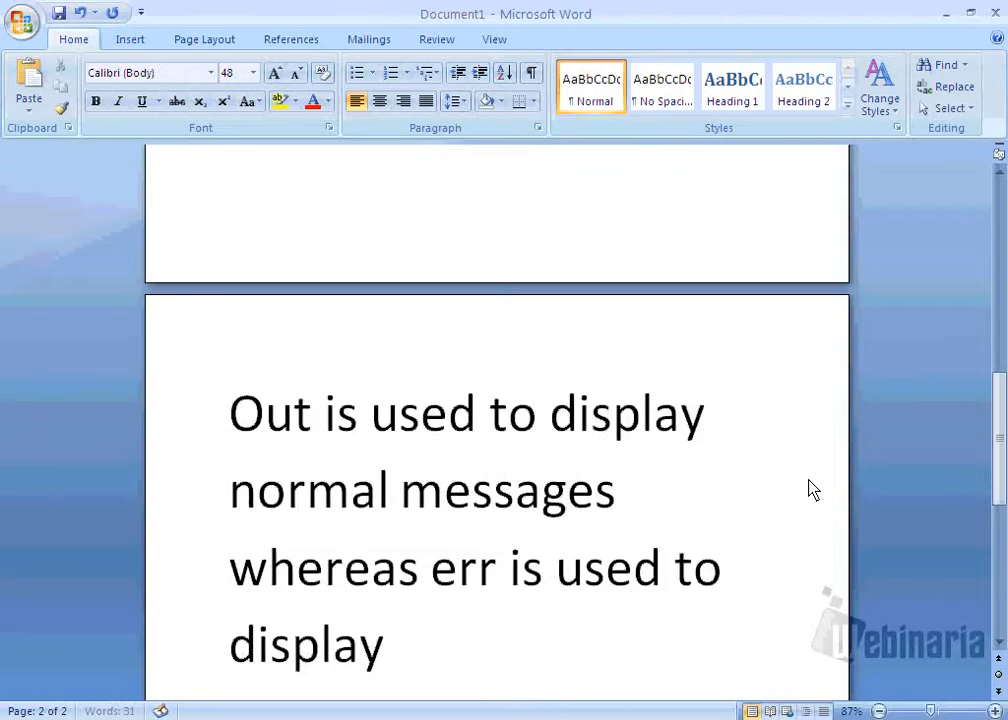
type("error messages.")
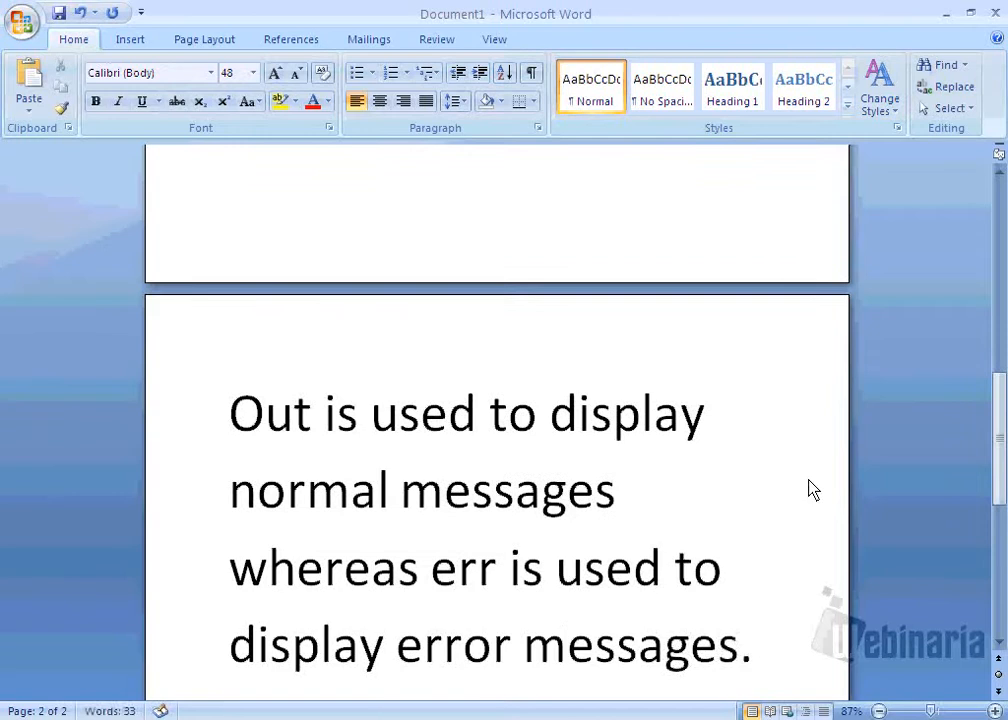
mouse_move(670, 456)
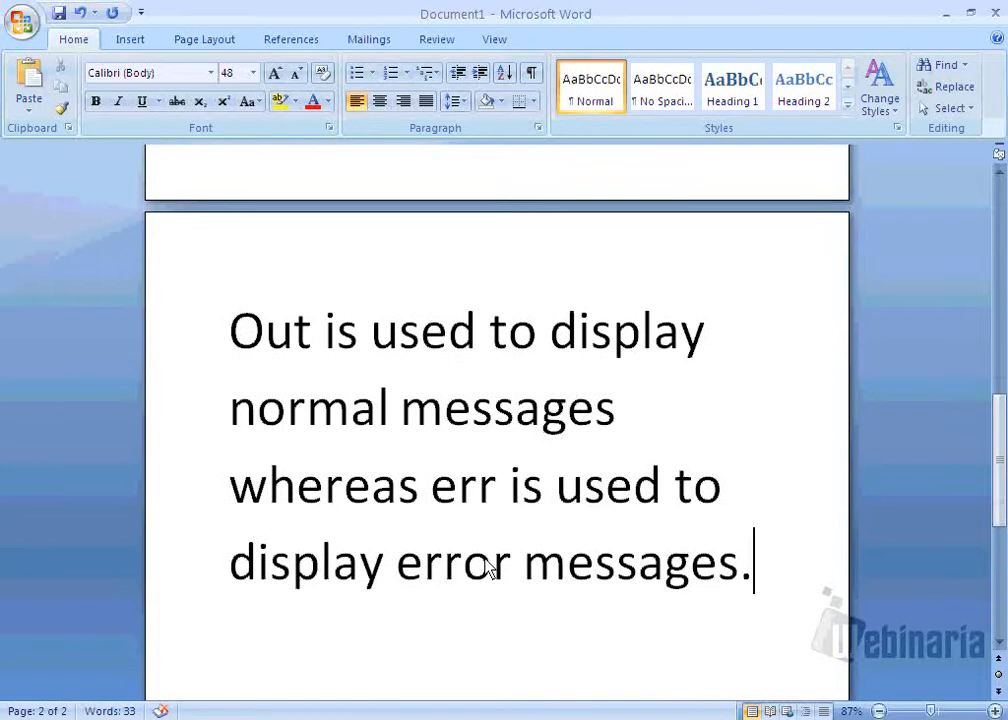
mouse_move(510, 388)
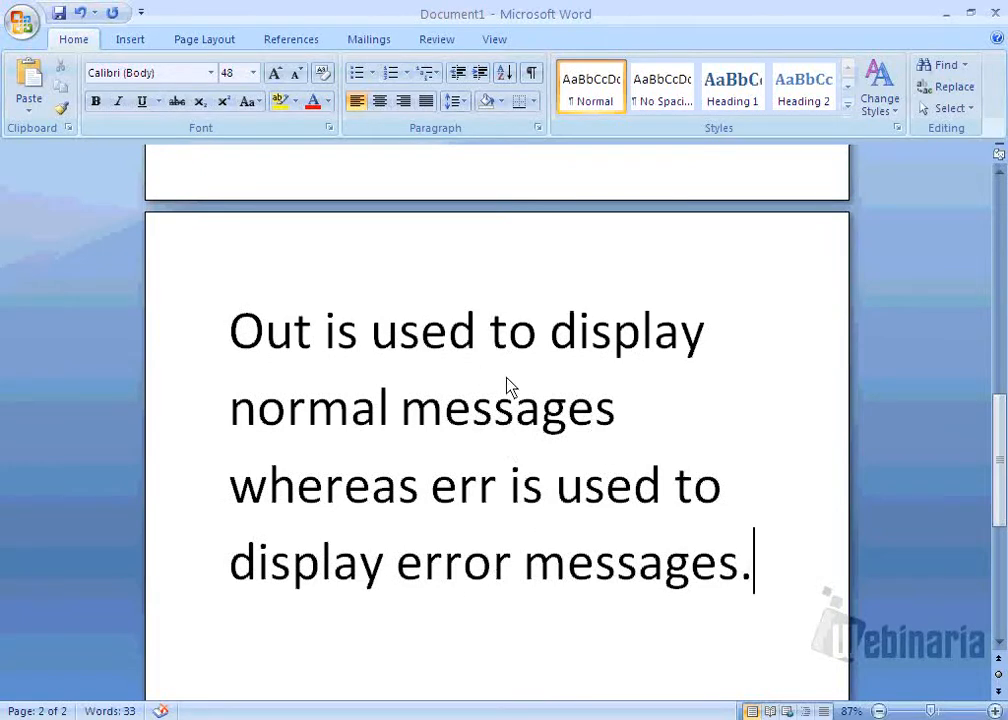
mouse_move(472, 390)
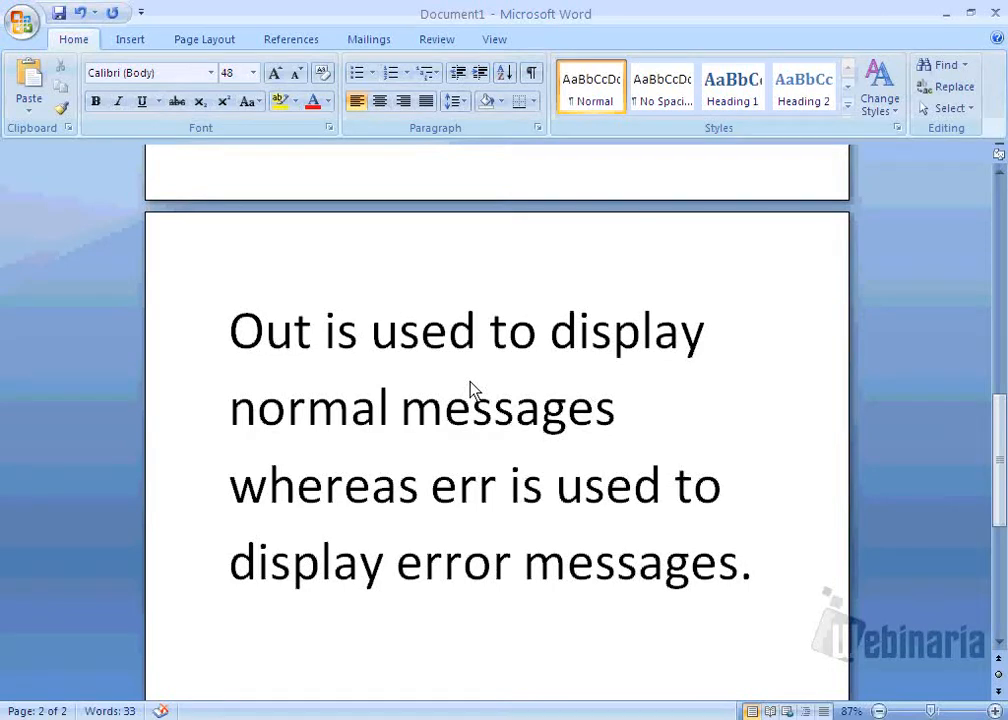
mouse_move(504, 500)
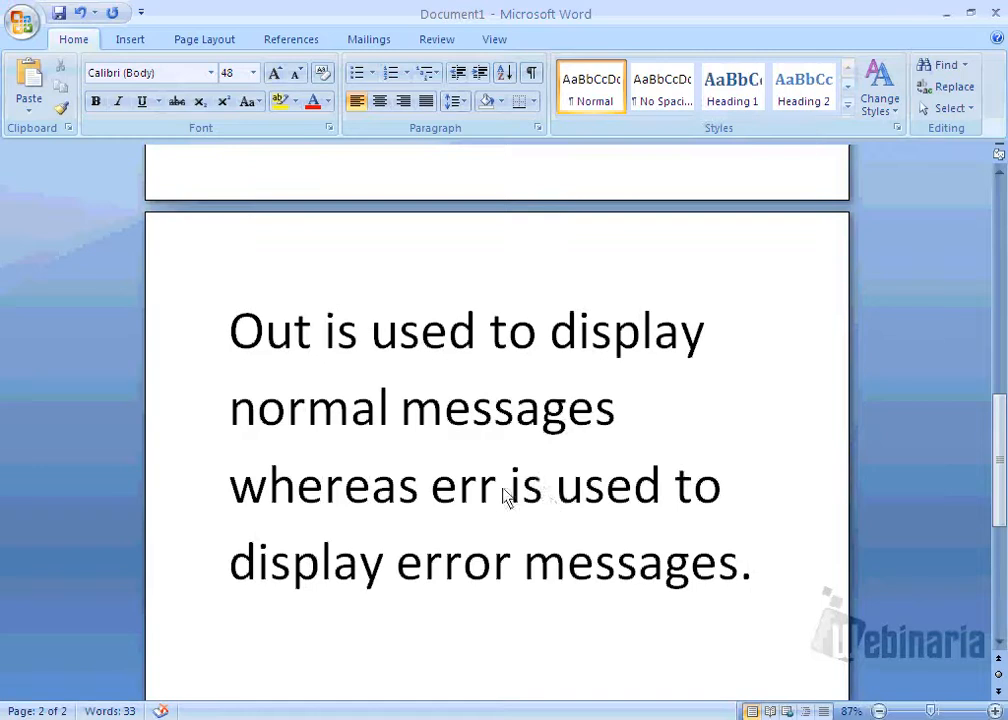
left_click(452, 486)
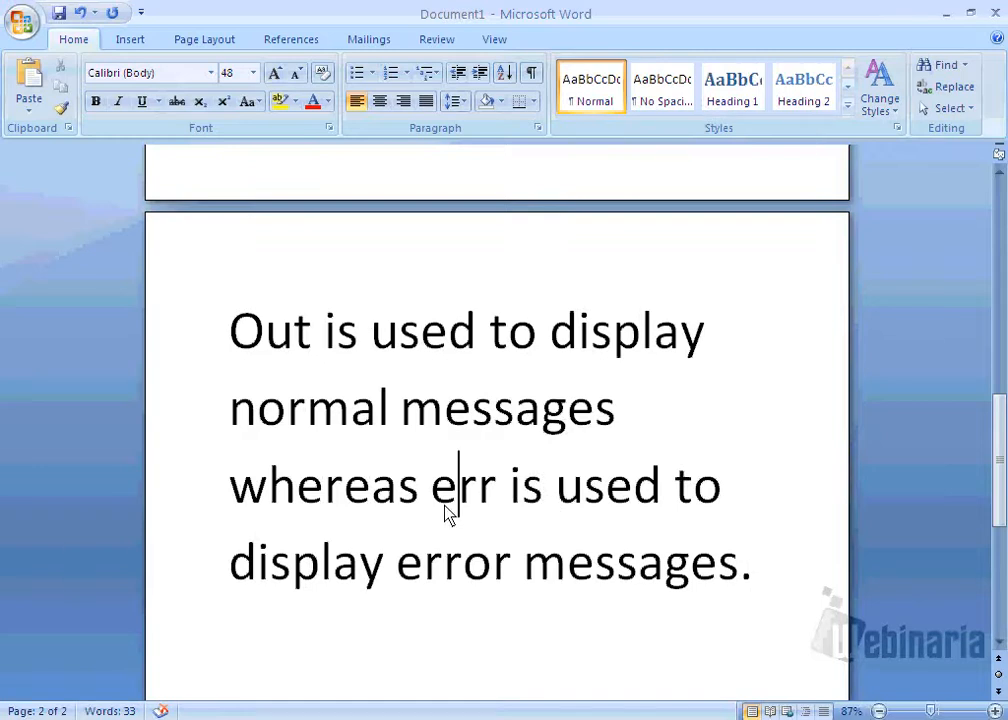
double_click(464, 486)
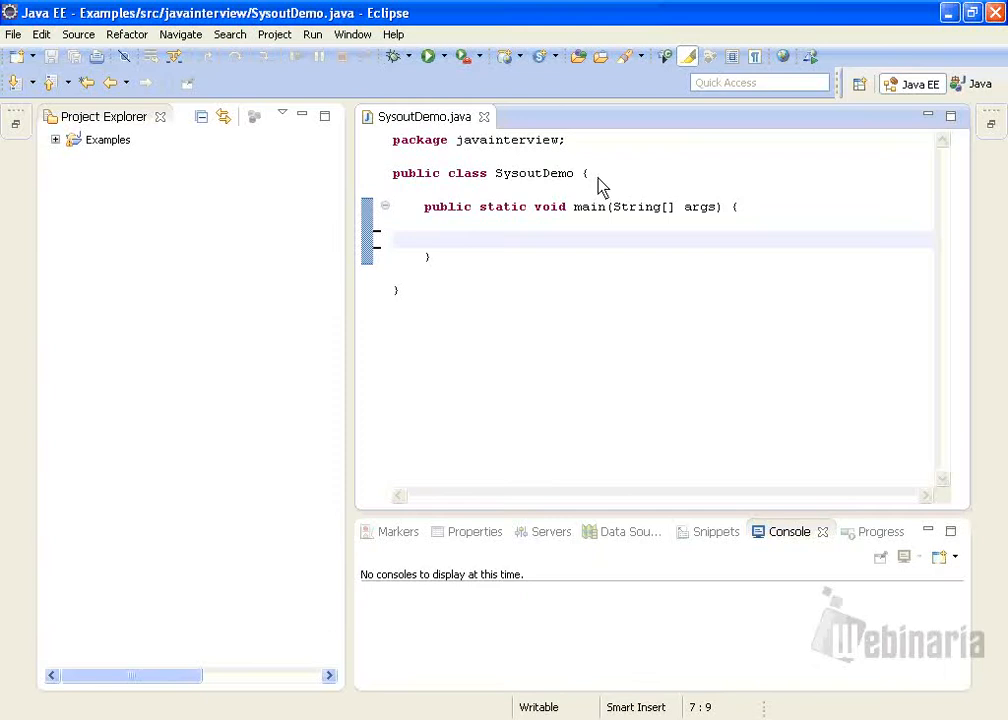
- Add System.out.println("Hello World") inside main via the sysout template
double_click(534, 172)
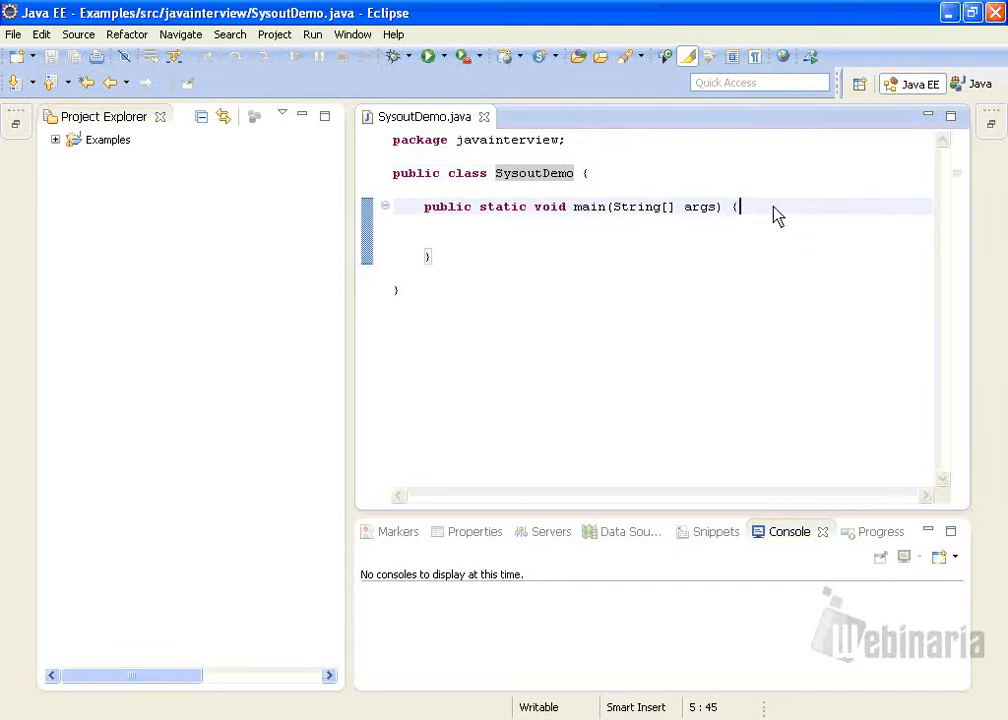
type("stem.out.println();")
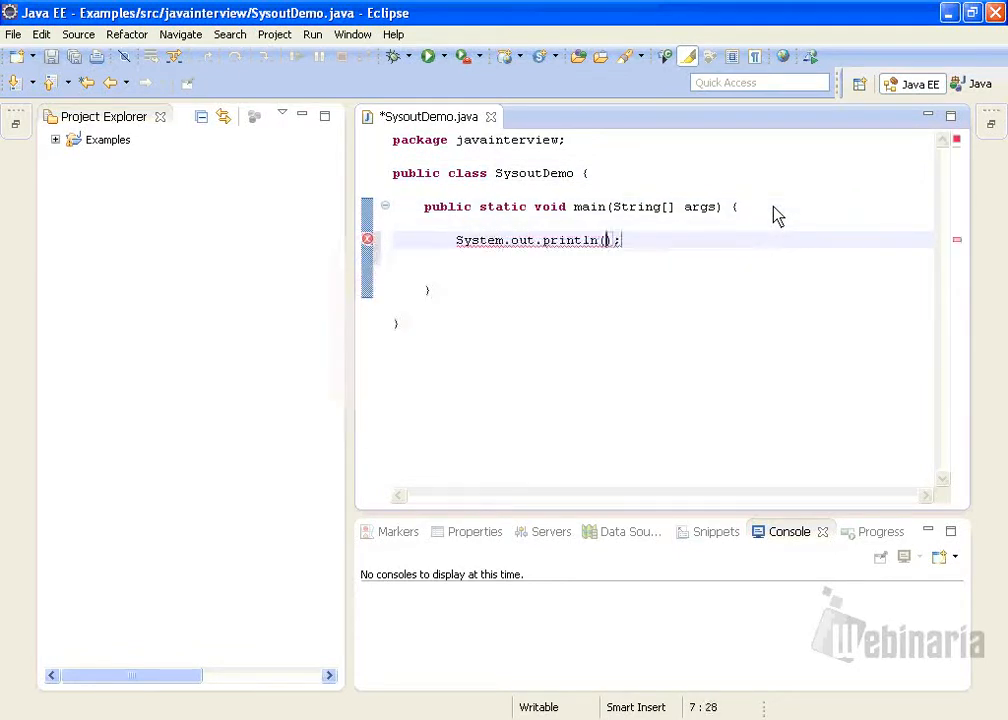
type("\"Hello World")
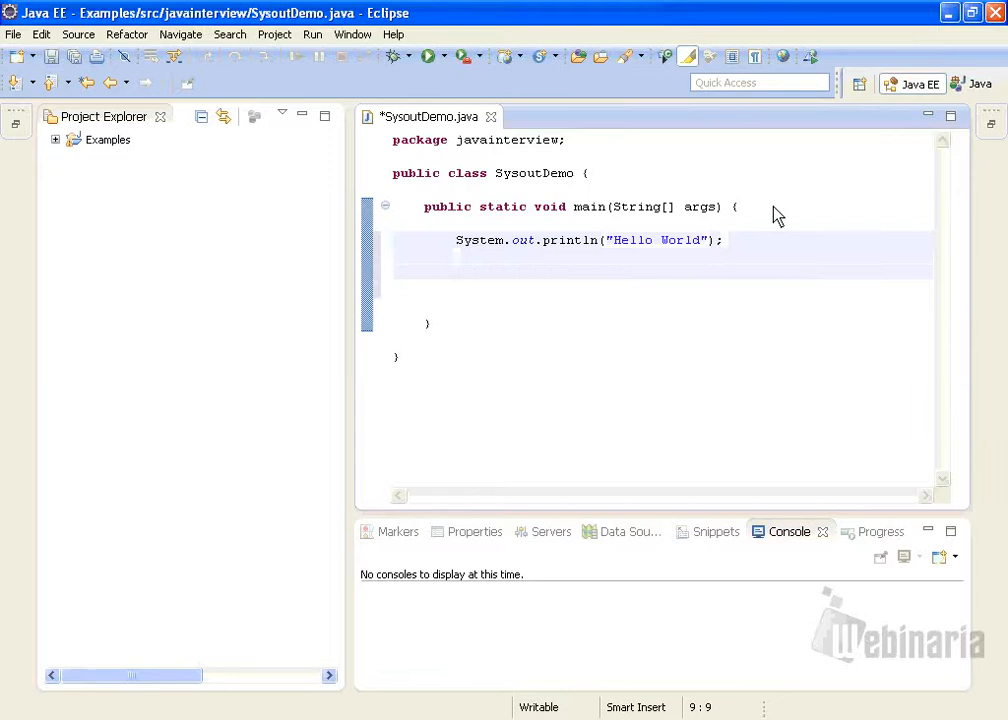
- Add a second println changed to System.err.println("Hello World") and save the class
type("sysout")
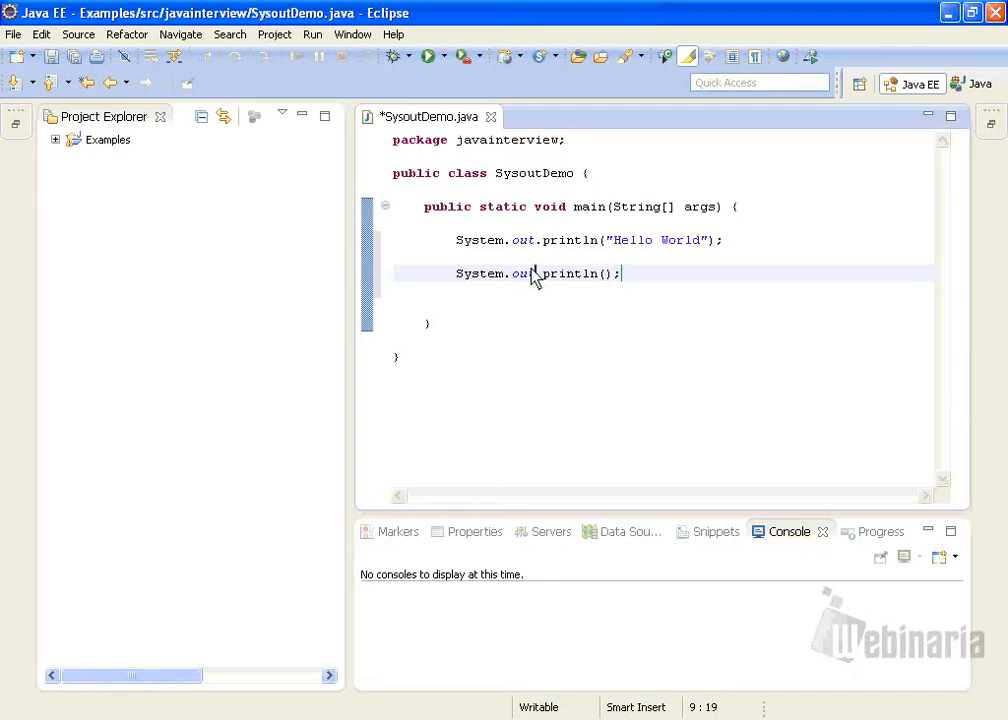
type("err")
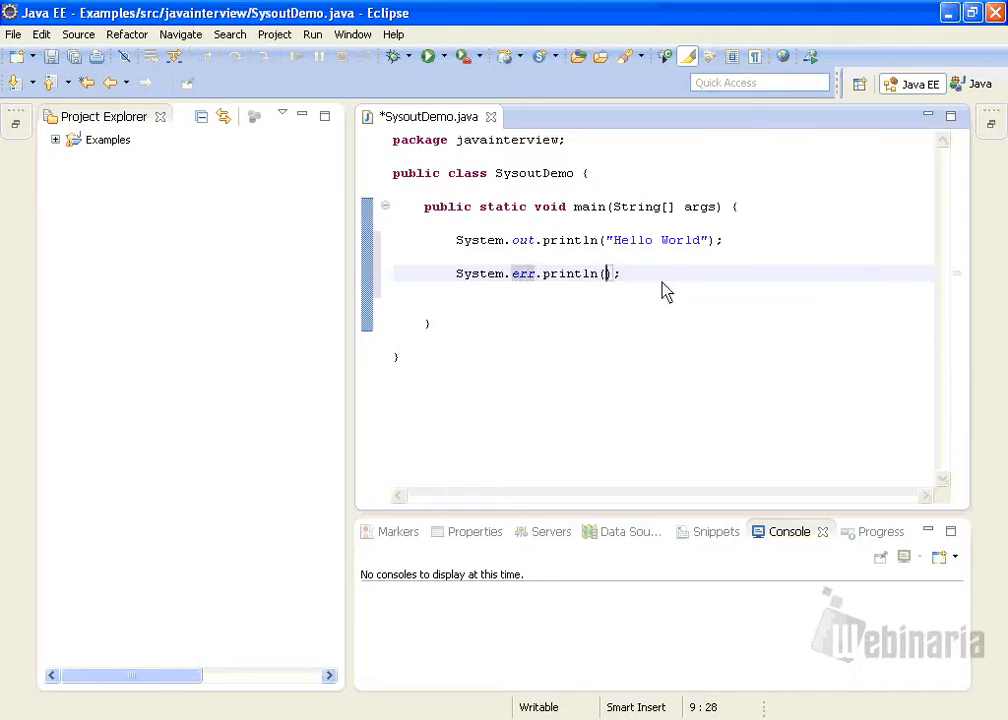
type("\"\"")
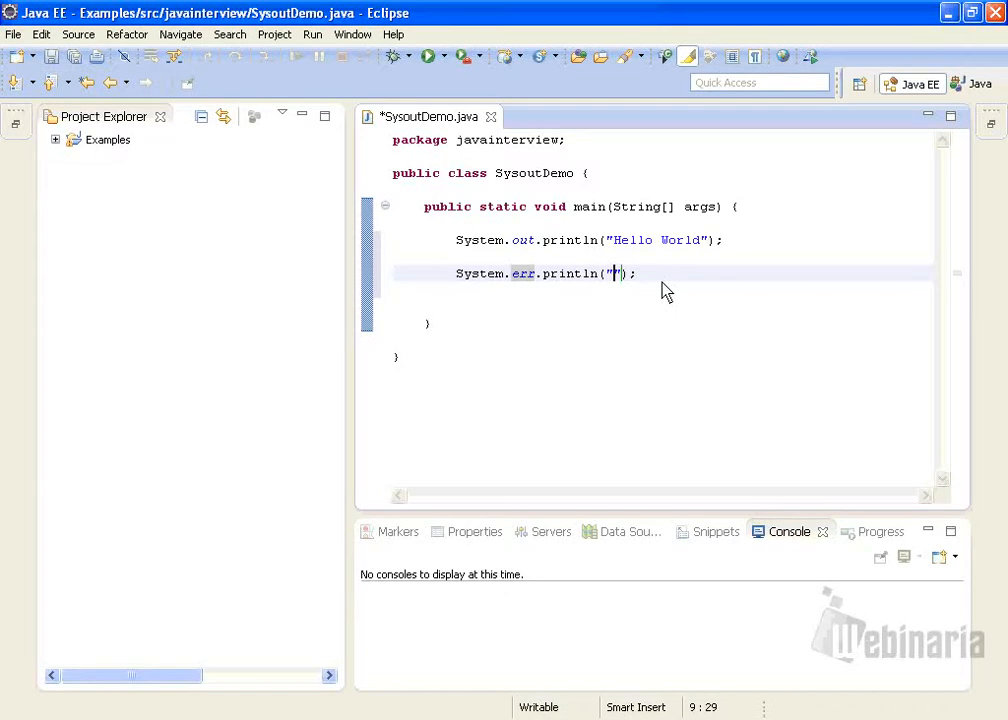
type("Hello World")
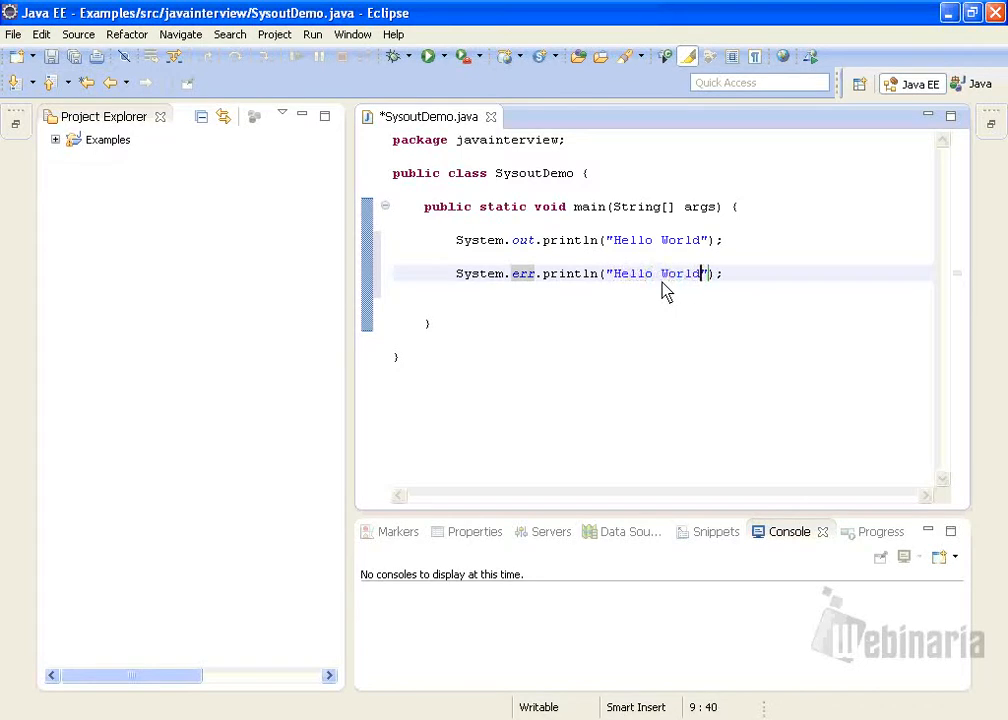
right_click(668, 290)
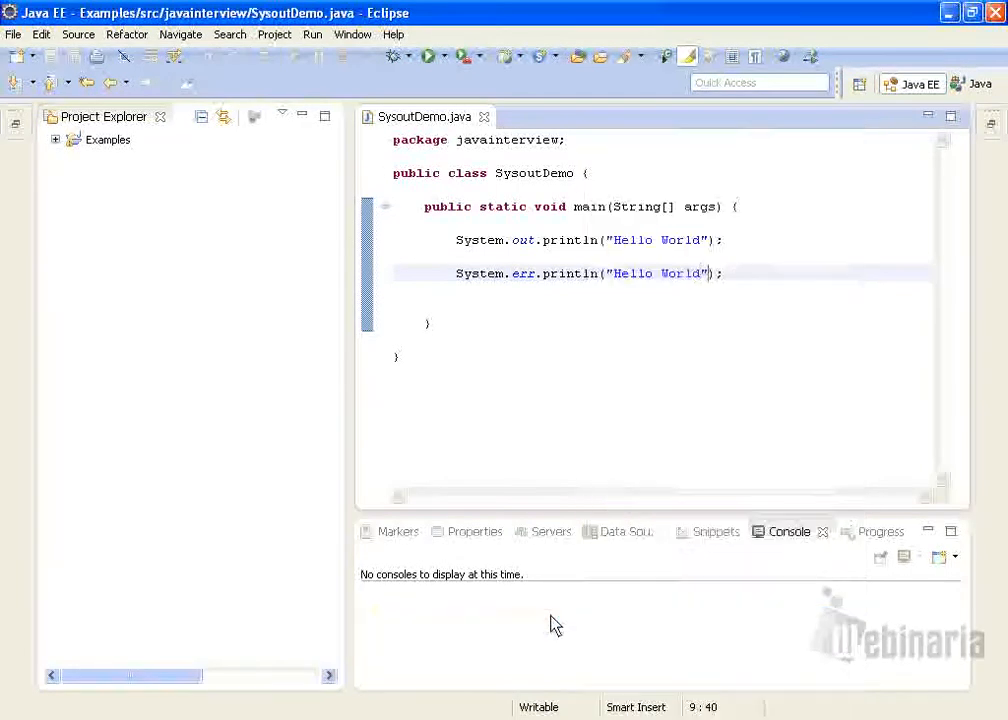
- Run SysoutDemo as a Java application and view both Hello World lines in the Console
left_click(428, 56)
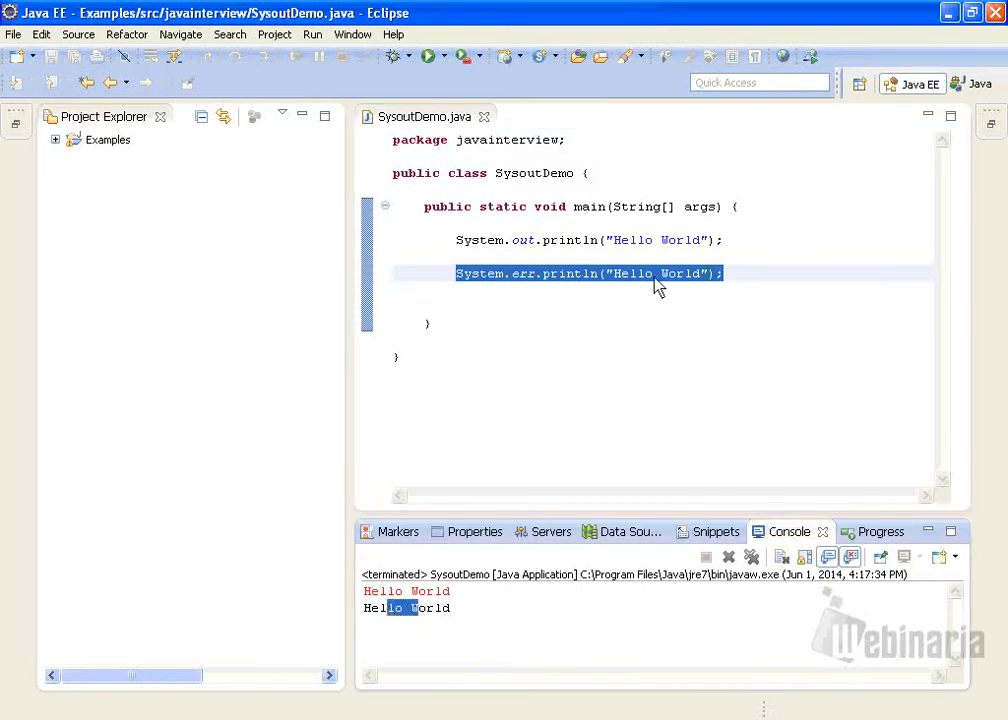
mouse_move(690, 284)
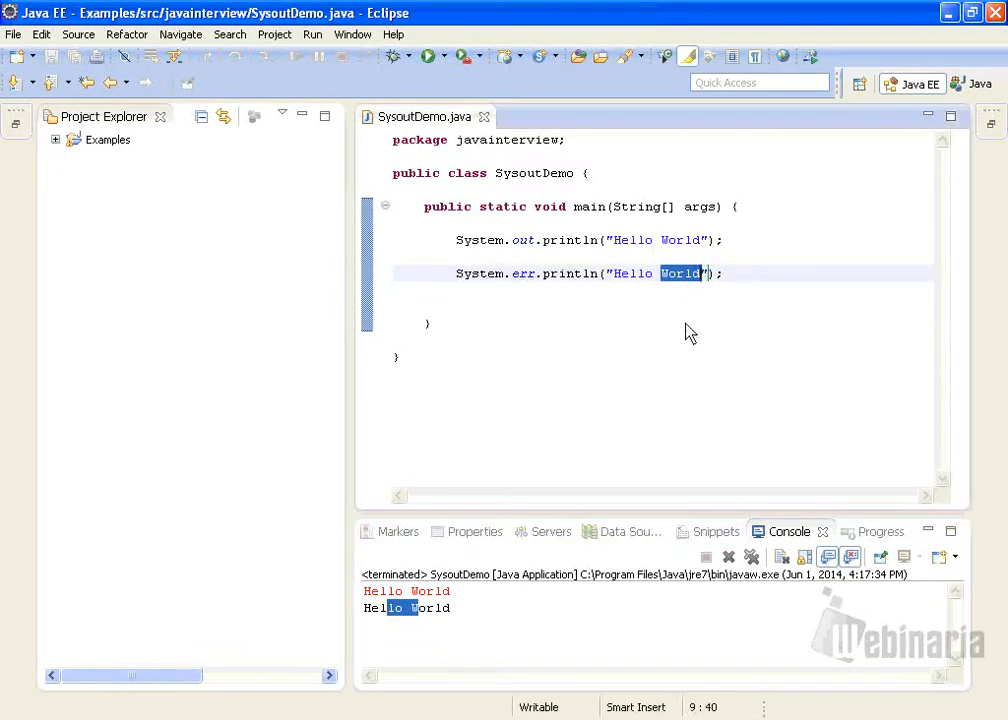
- Trim the System.err string to 'Hello', save, rerun, and select the red Hello in the Console
key("Delete")
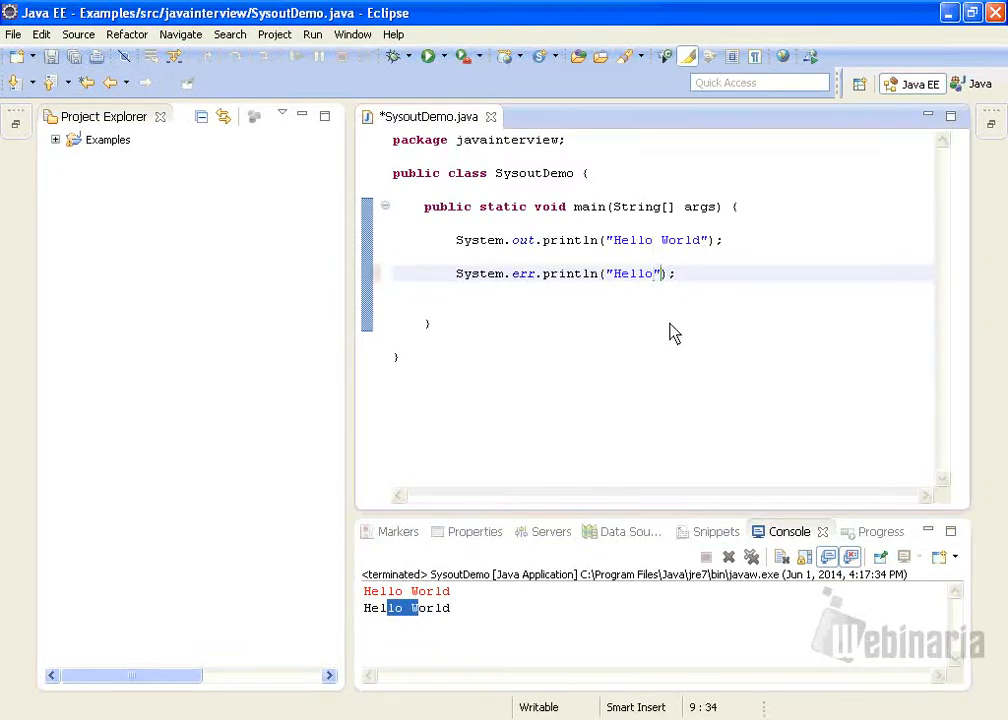
key("ctrl+s")
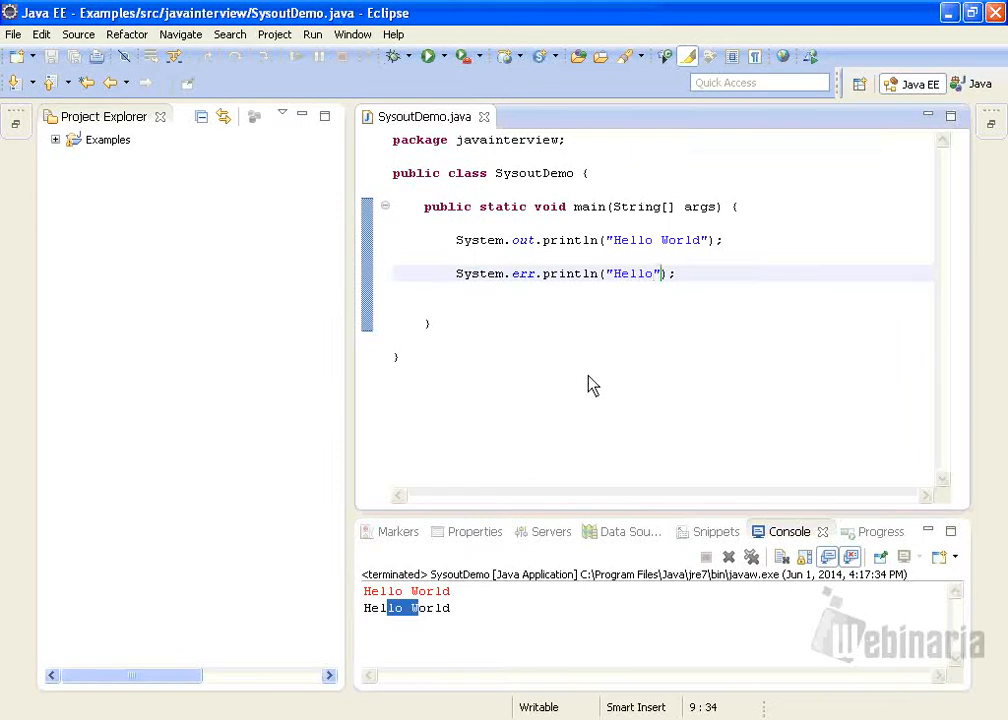
right_click(590, 384)
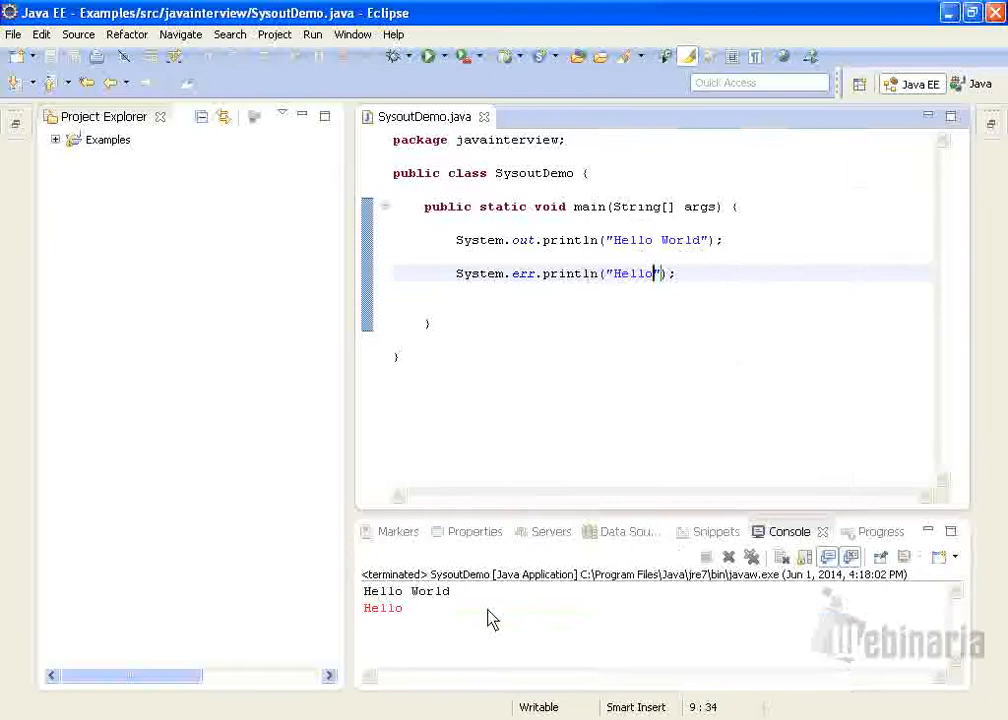
double_click(384, 608)
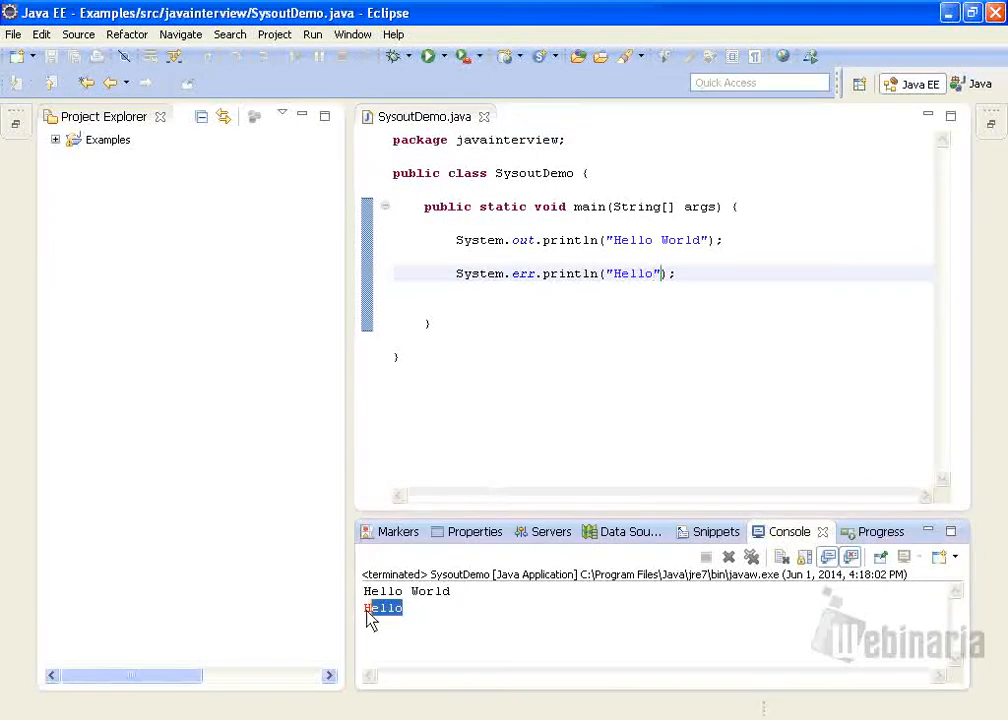